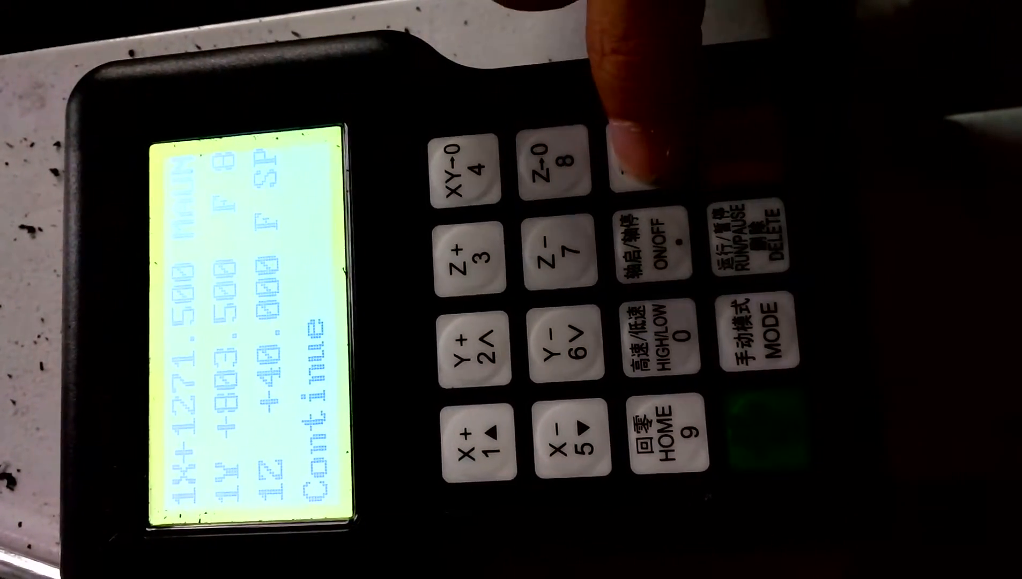
# Leave the coordinate readout and enter the controller's settings menu via MENU.
pyautogui.click(645, 163)
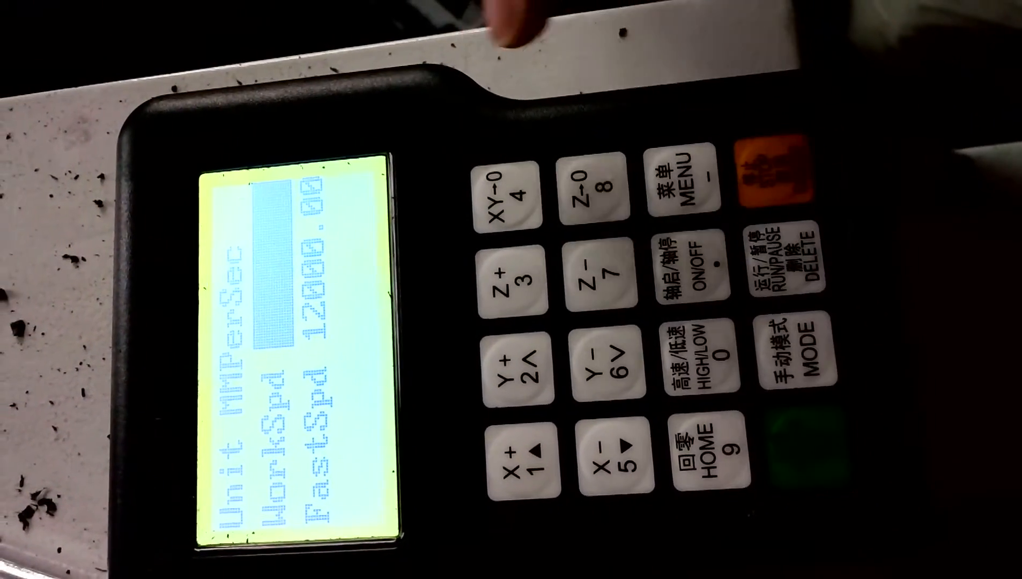
# Key in the first digit of the new WorkSpd value in the speed settings.
pyautogui.click(584, 182)
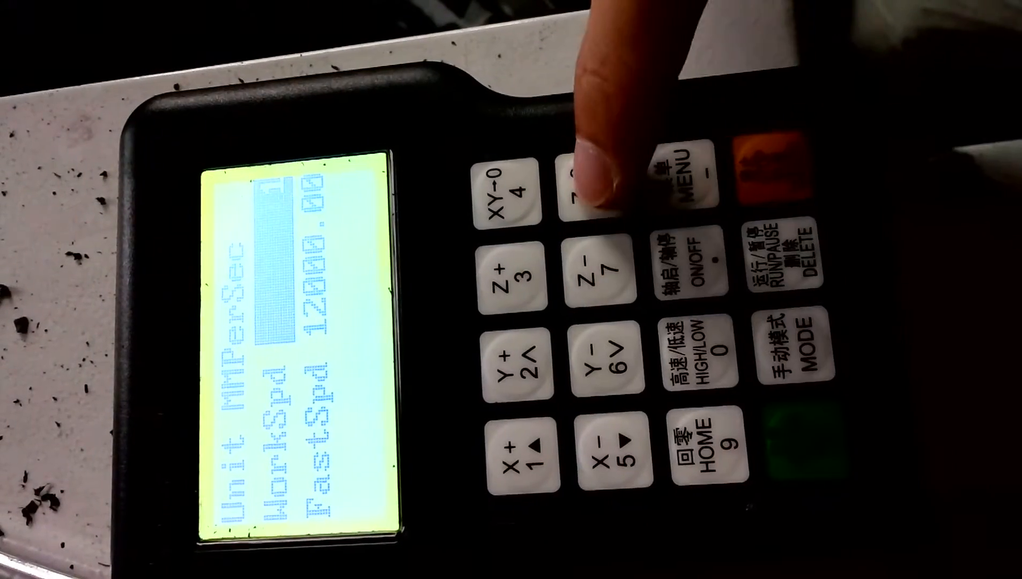